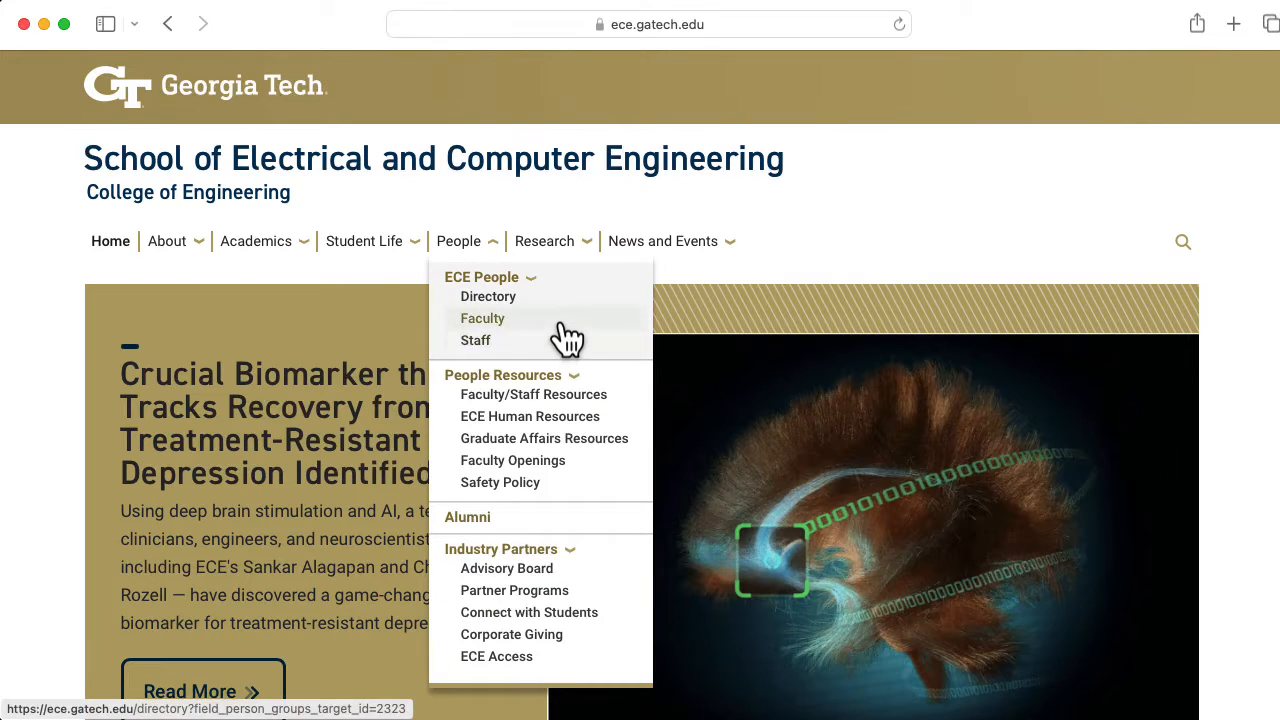
# Open the Georgia Tech ECE faculty directory and scroll through the listing
pyautogui.click(482, 318)
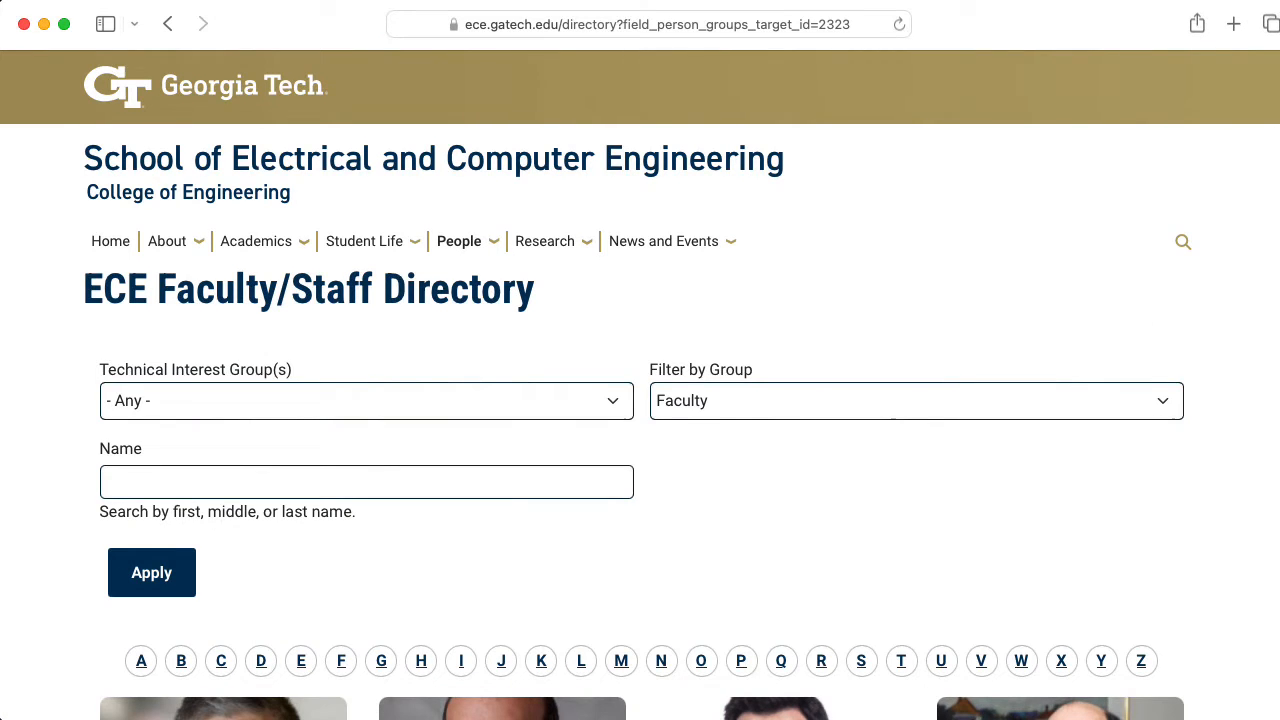
pyautogui.scroll(-3)
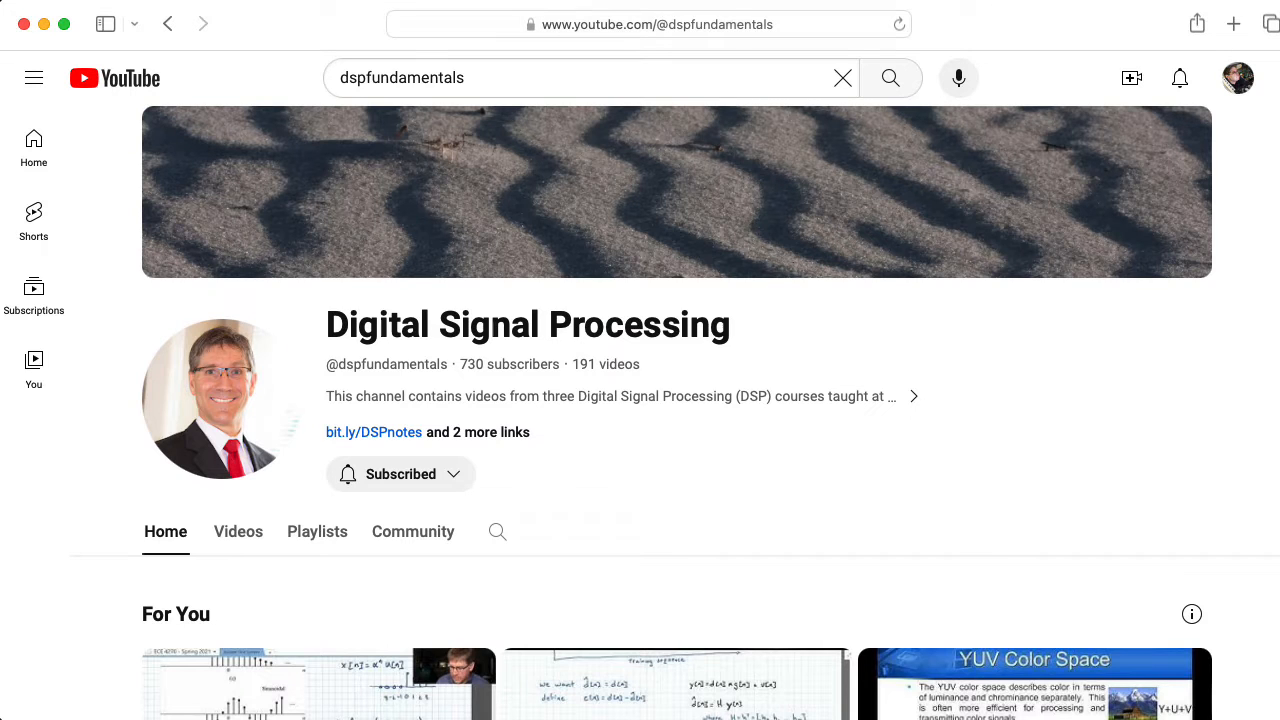
# Scroll the channel's playlist grid to show Advanced DSP and DSP Fundamentals
pyautogui.scroll(-3)
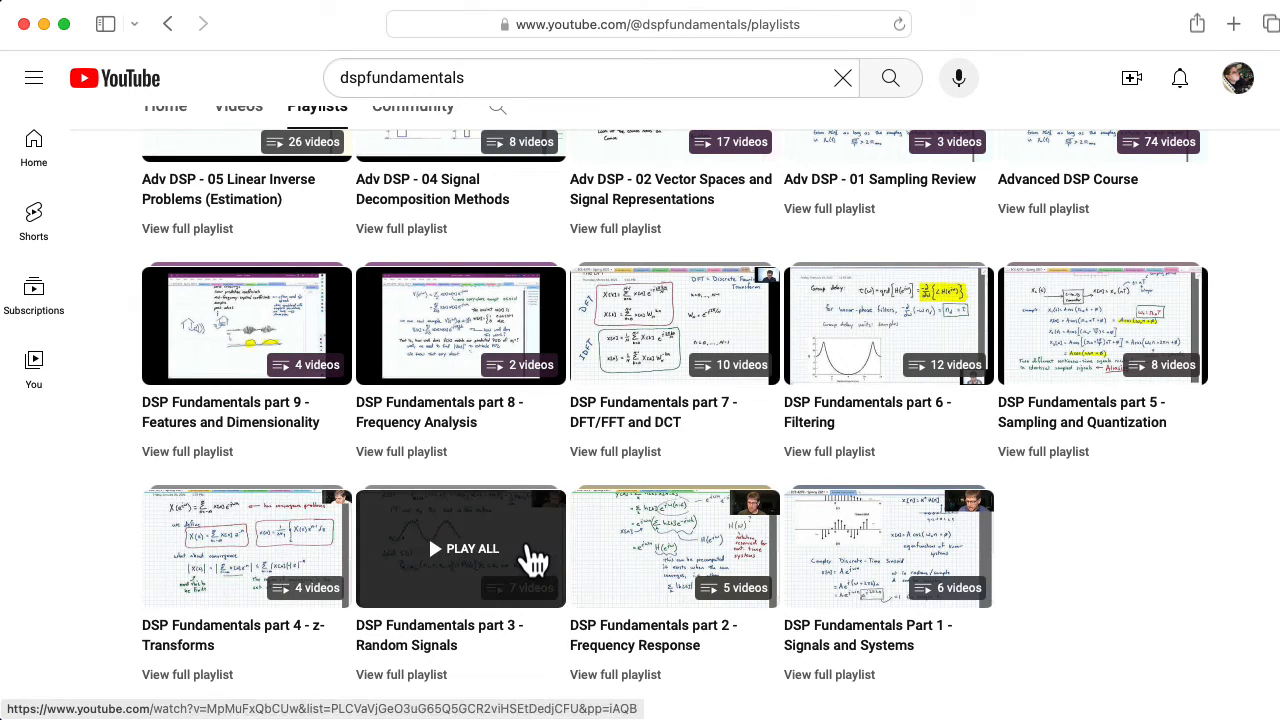
pyautogui.moveTo(1100, 400)
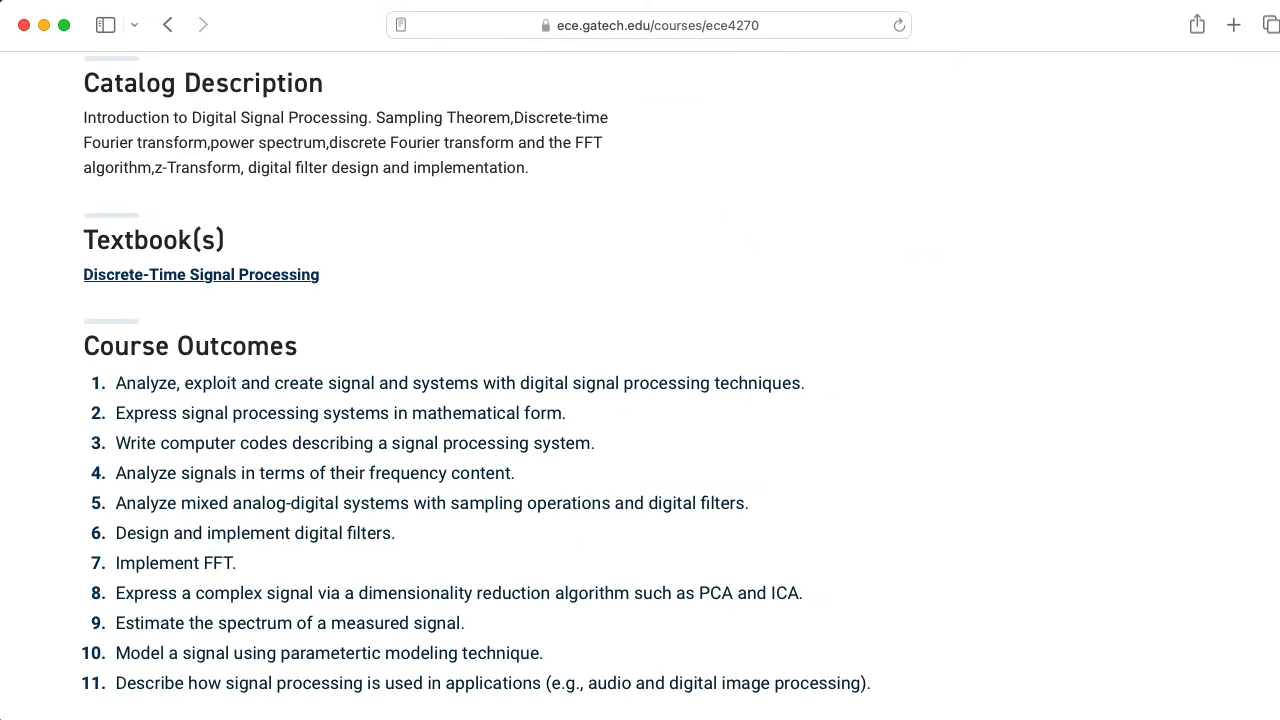
# Scroll through the ECE 4270 catalog description and course outcomes
pyautogui.scroll(3)
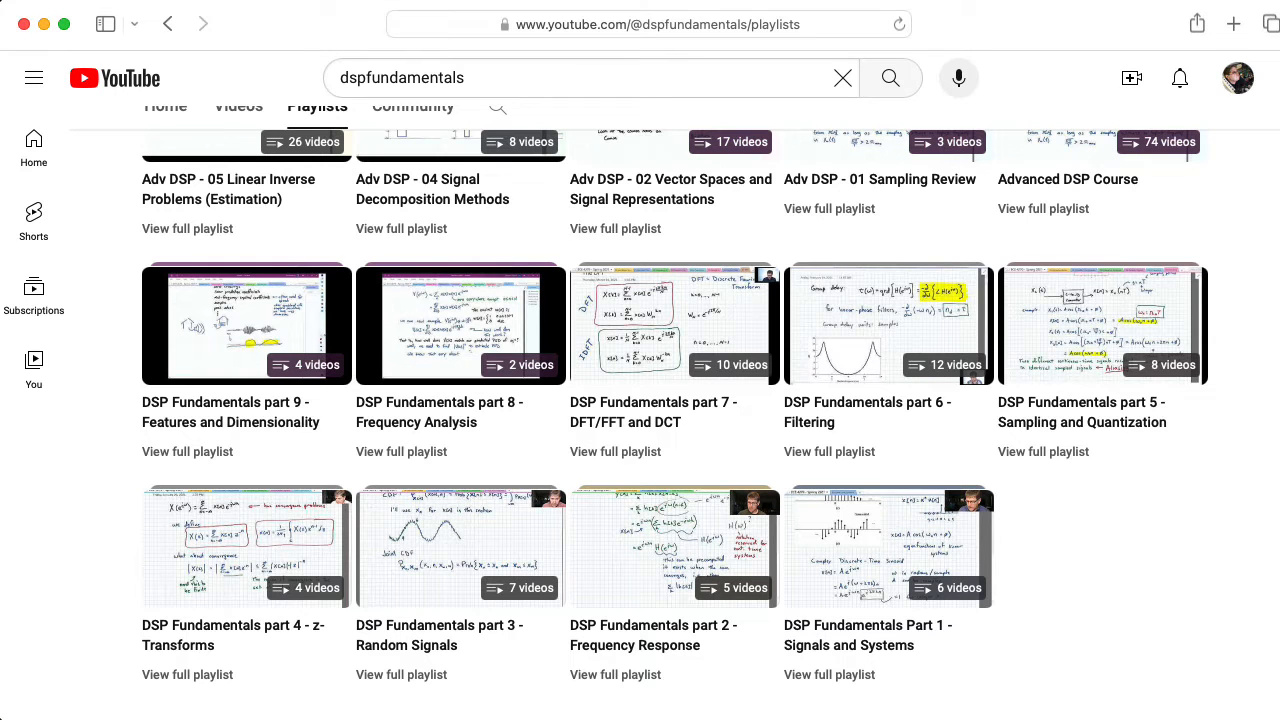
pyautogui.scroll(-3)
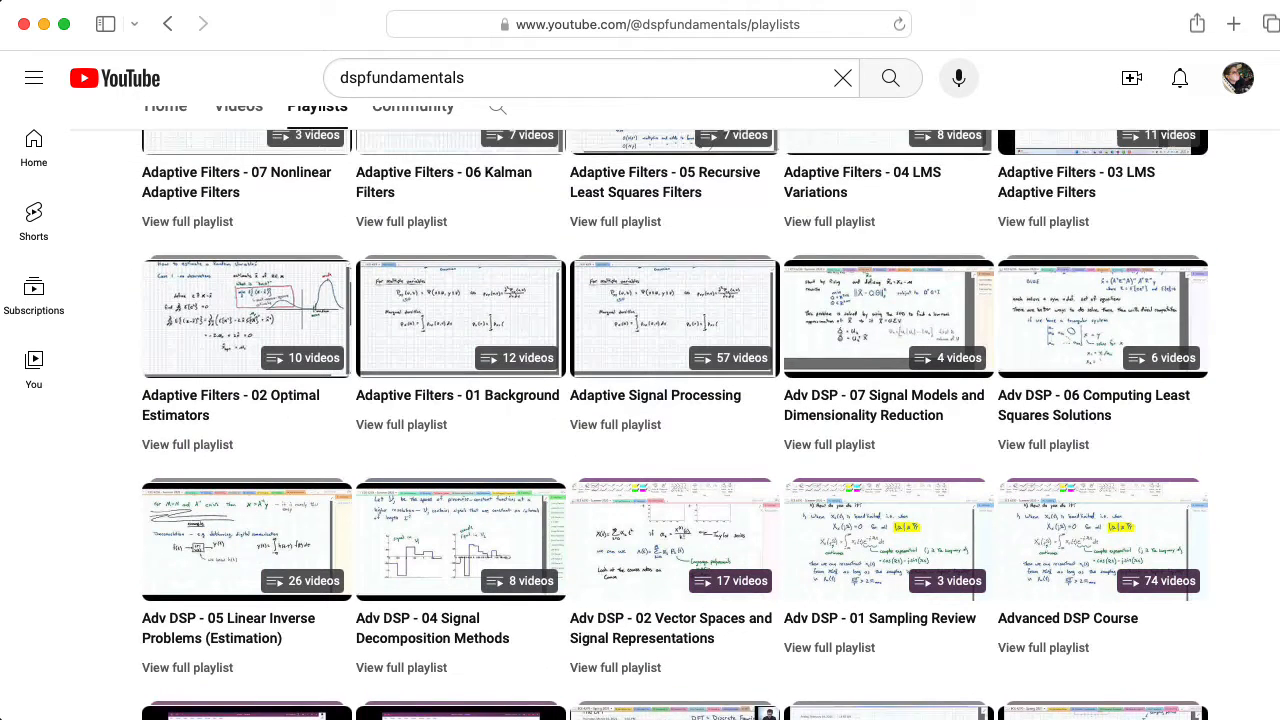
pyautogui.scroll(-3)
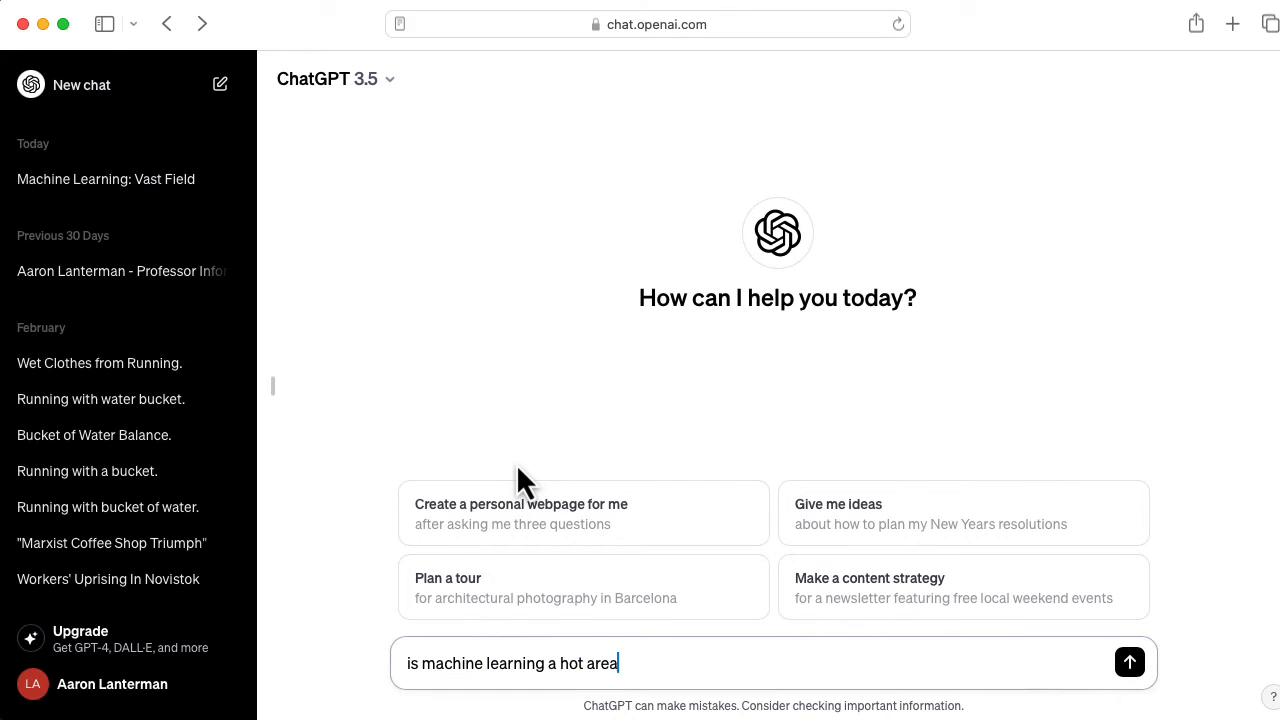
pyautogui.click(1129, 662)
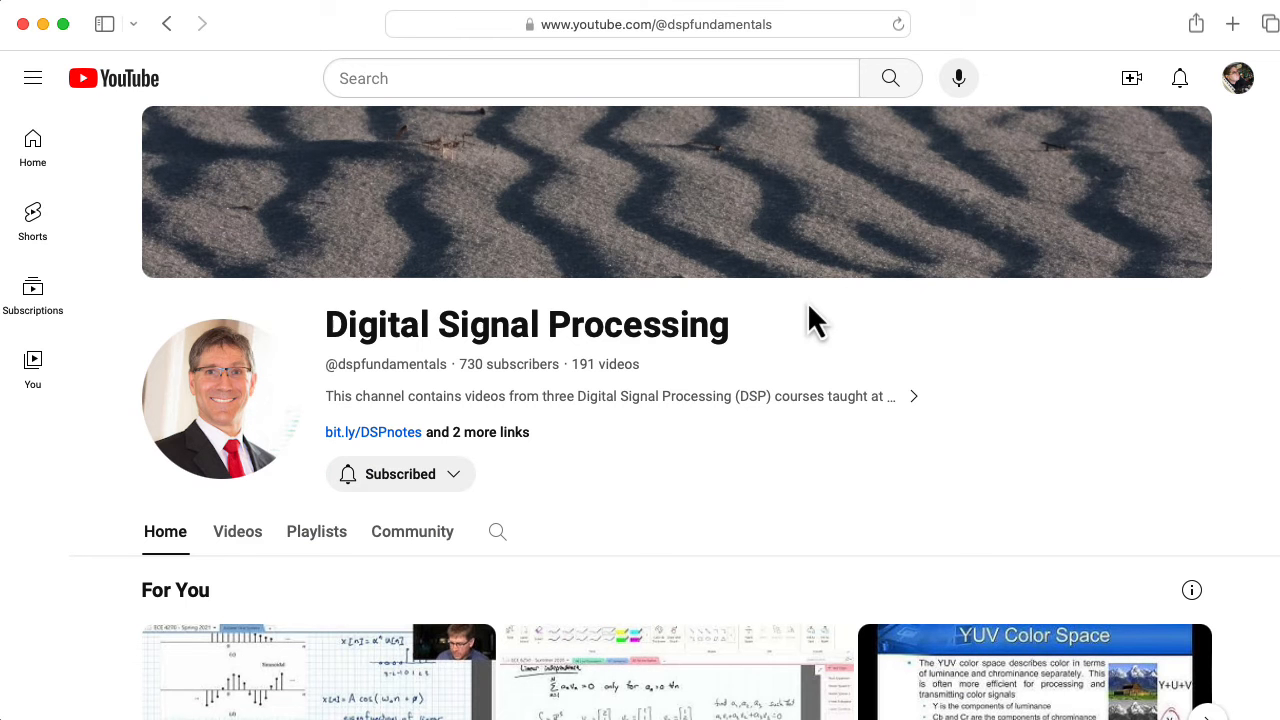
pyautogui.click(911, 396)
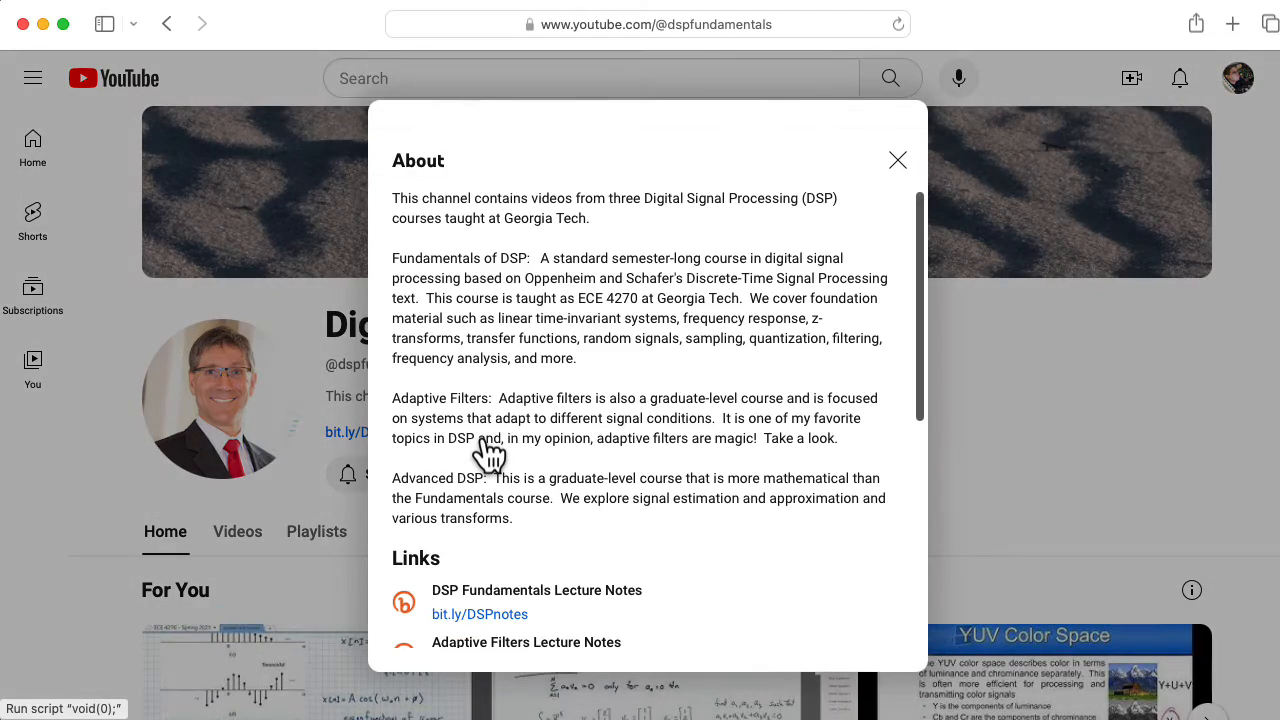
pyautogui.scroll(-3)
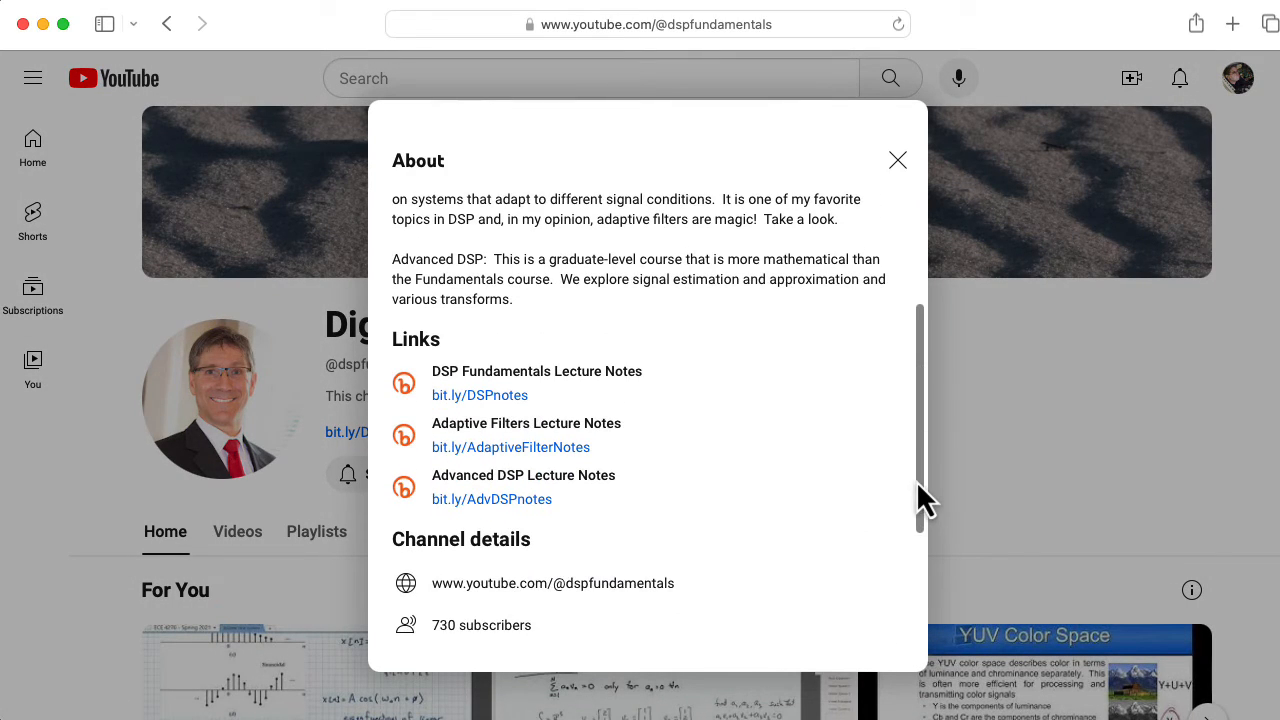
pyautogui.moveTo(1043, 475)
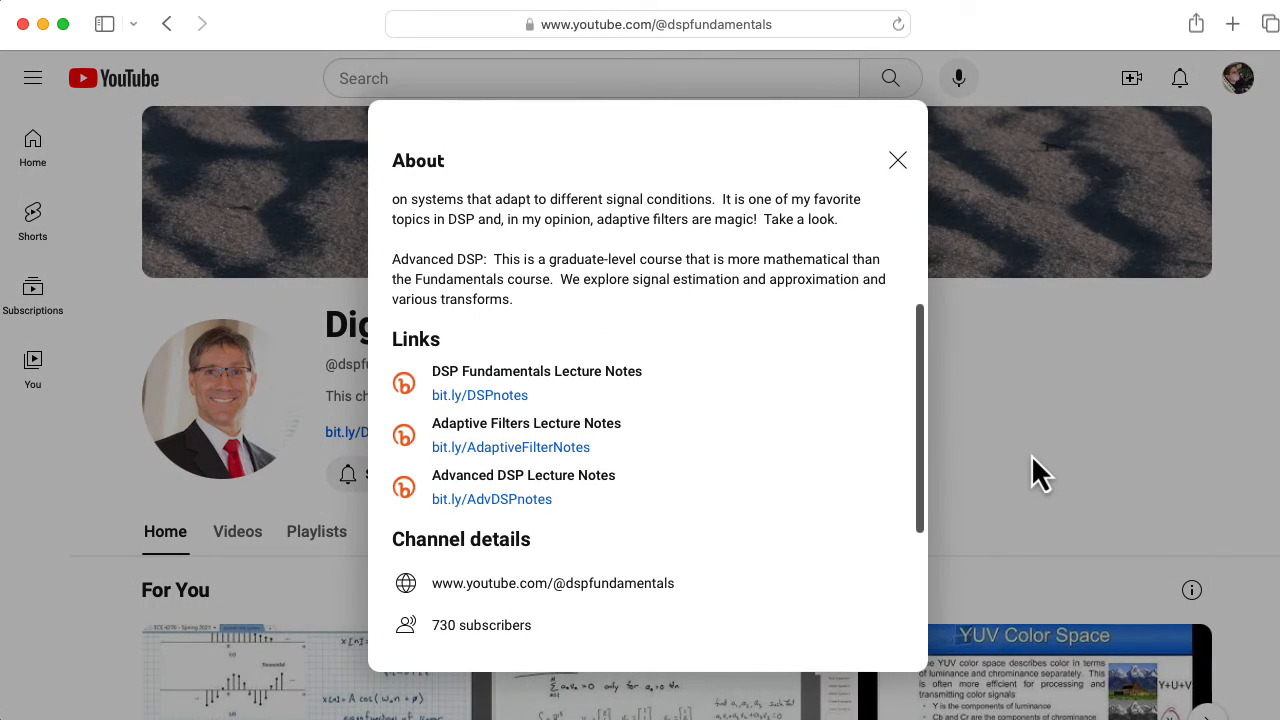
pyautogui.click(897, 160)
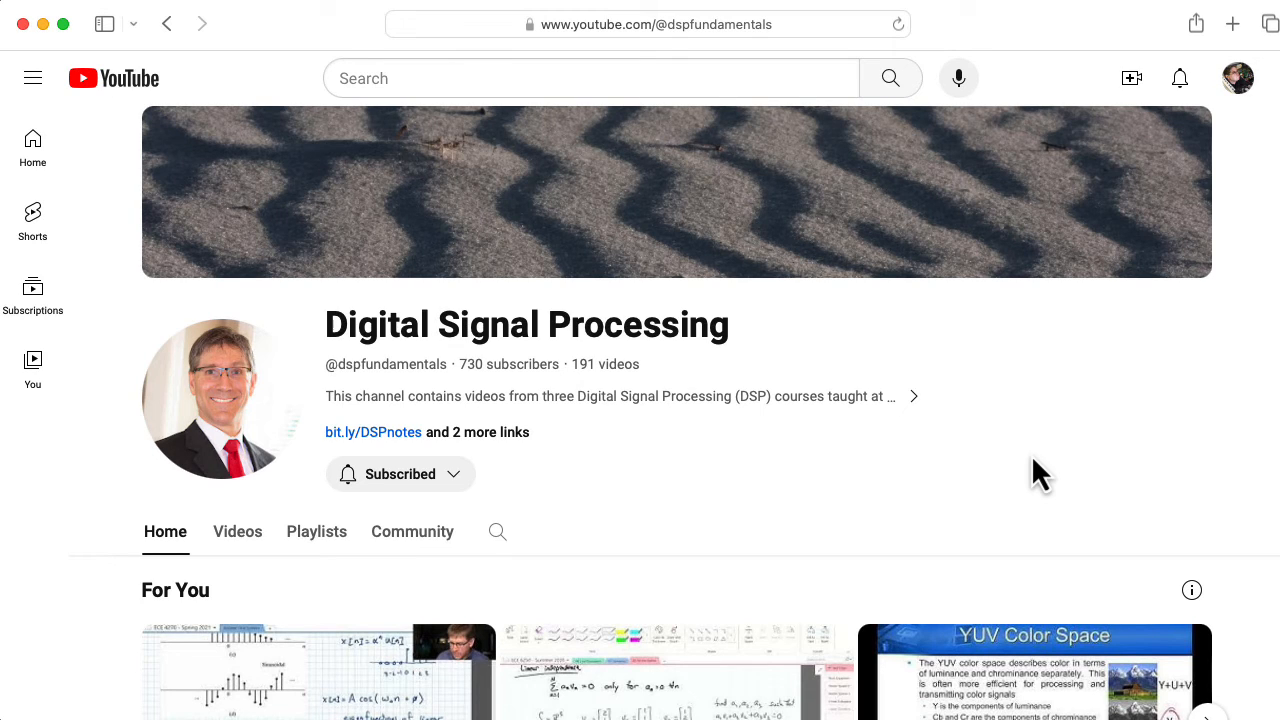
pyautogui.moveTo(525, 375)
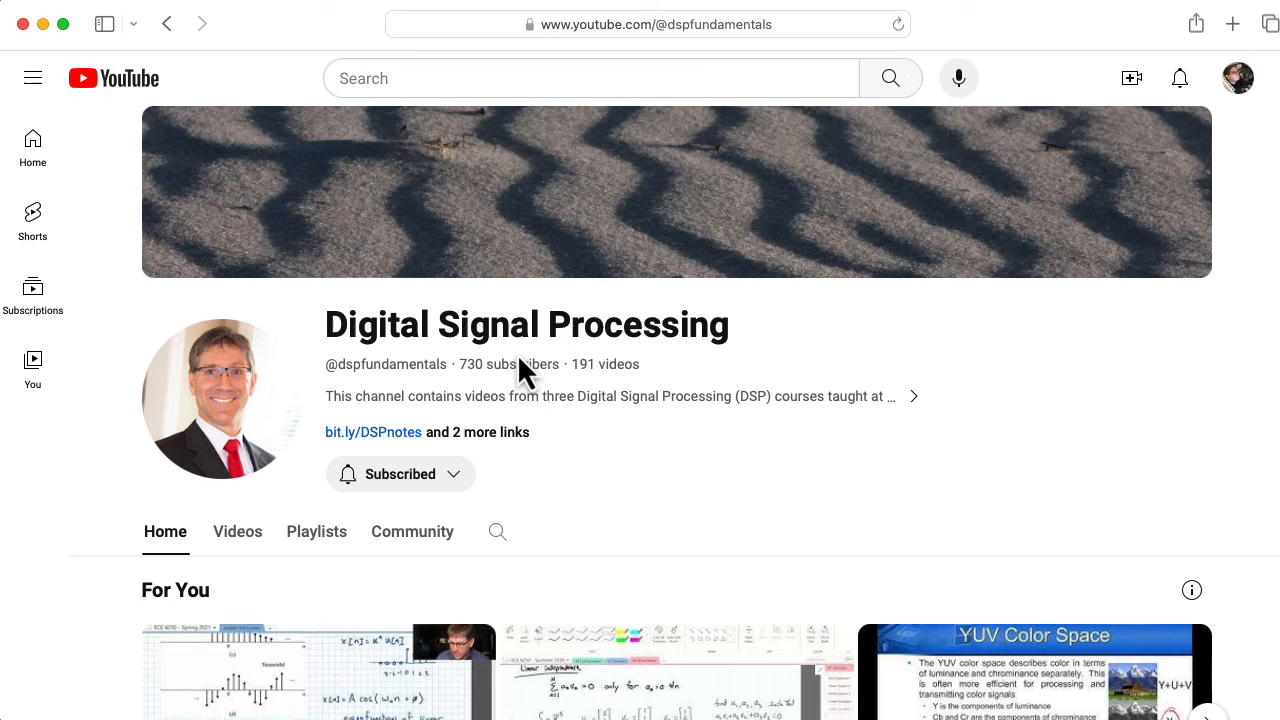
pyautogui.moveTo(1078, 362)
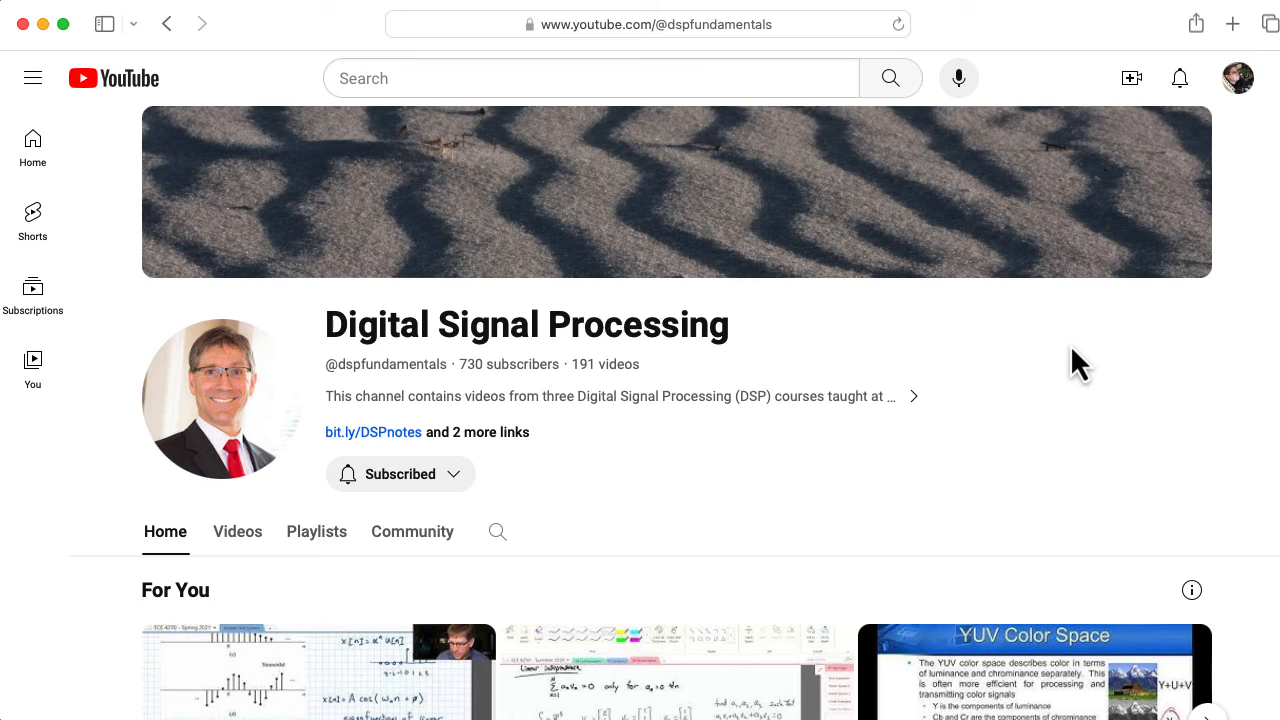
pyautogui.moveTo(395, 490)
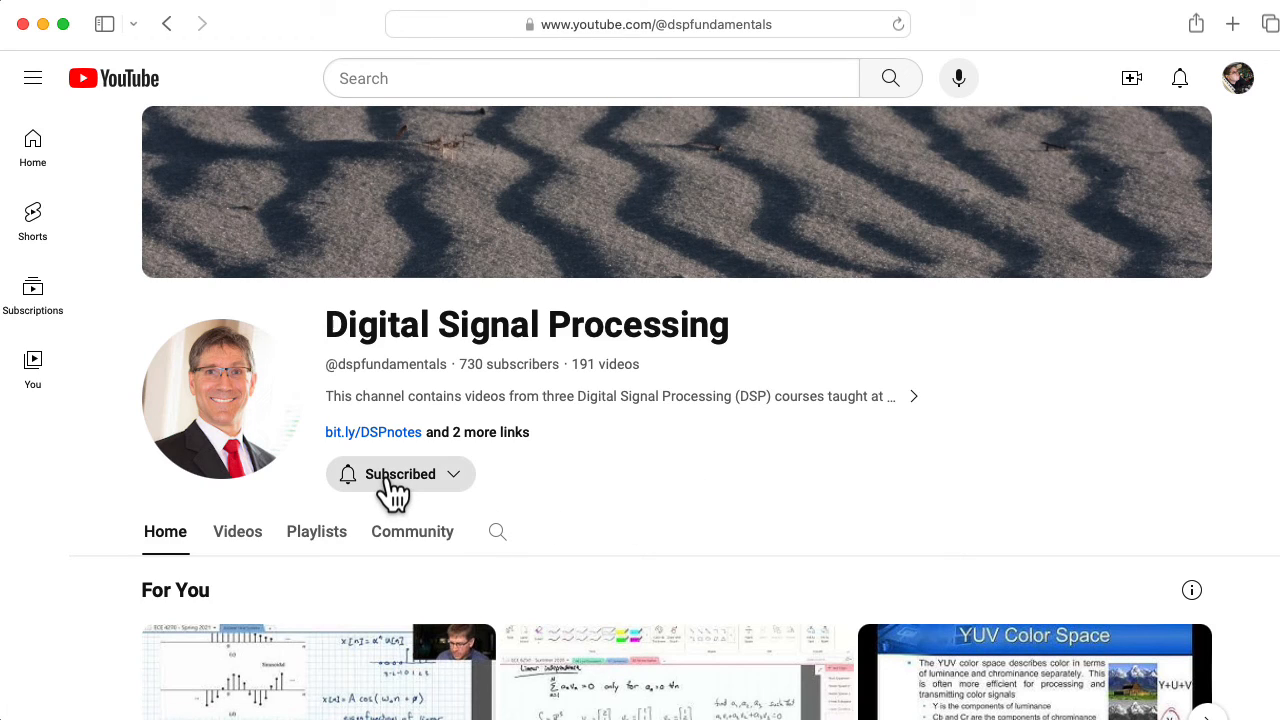